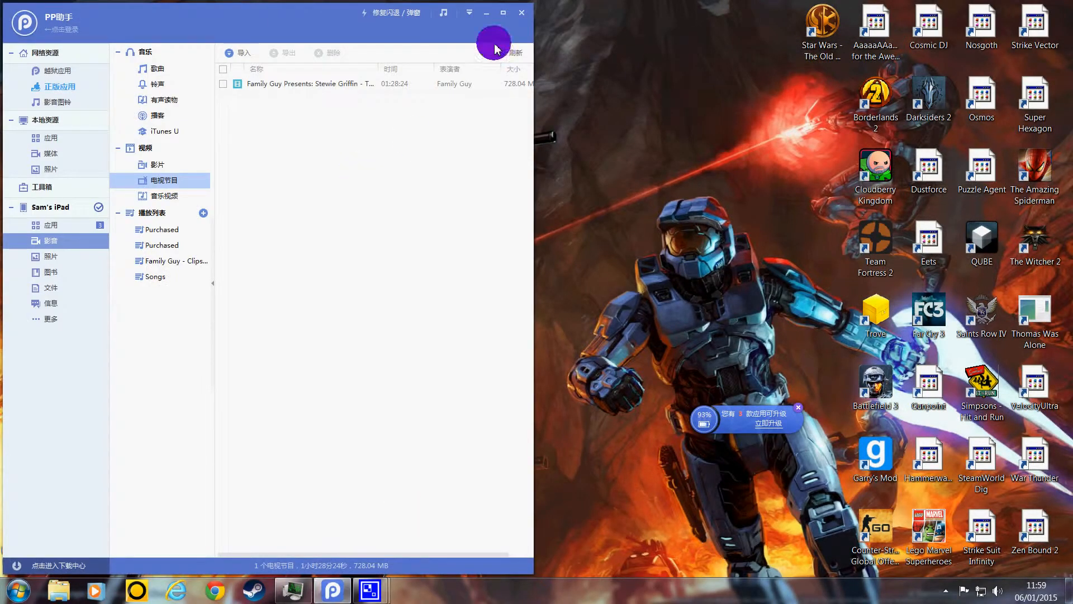
Step: Maximise PP助手 and search its official app store for 'onlive desktop'
click(502, 12)
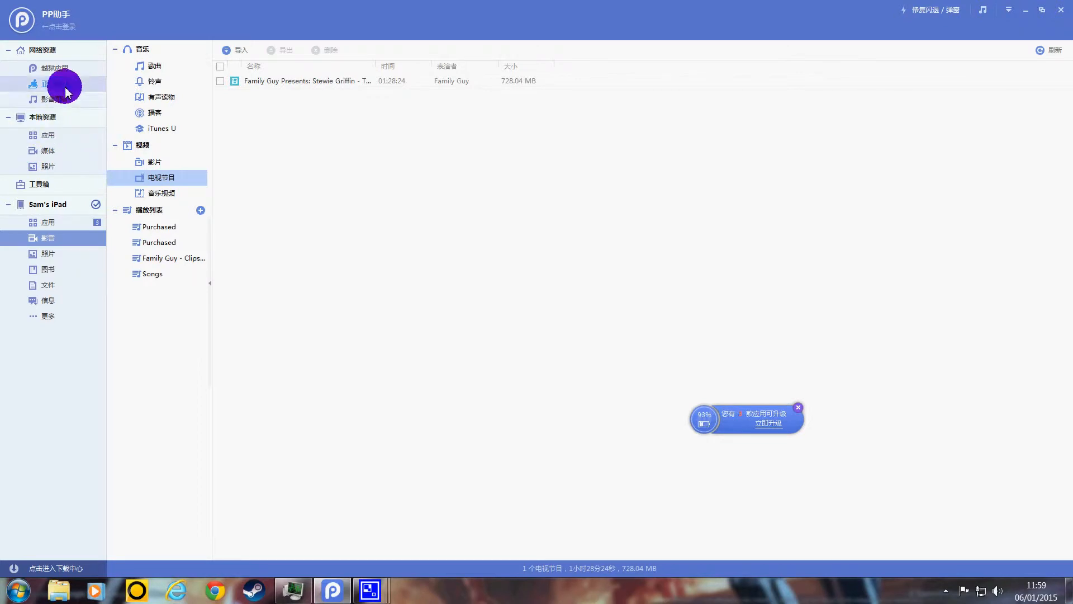
click(55, 83)
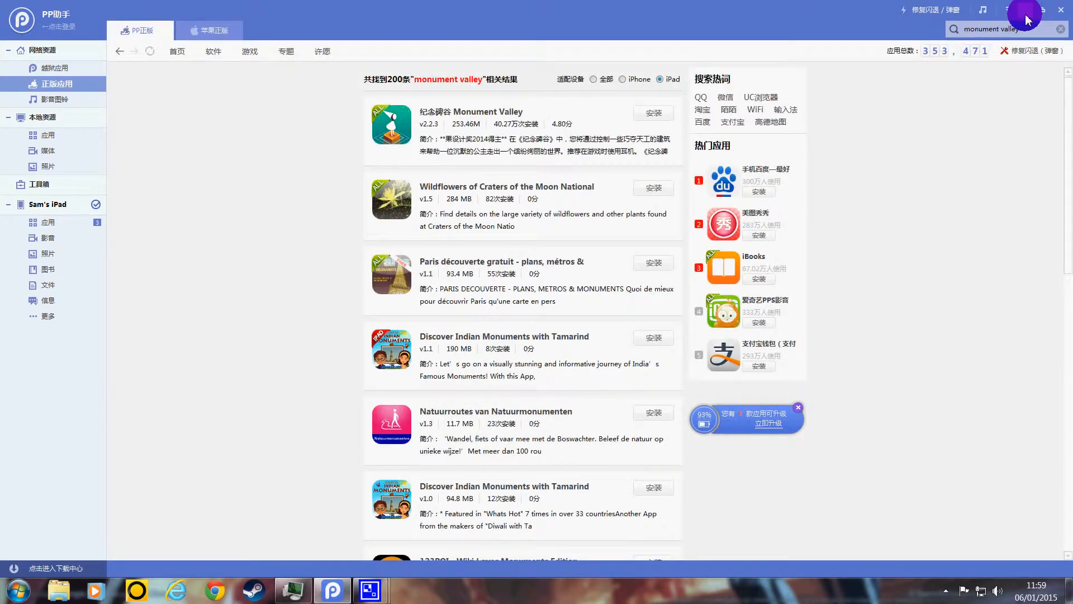
click(1061, 28)
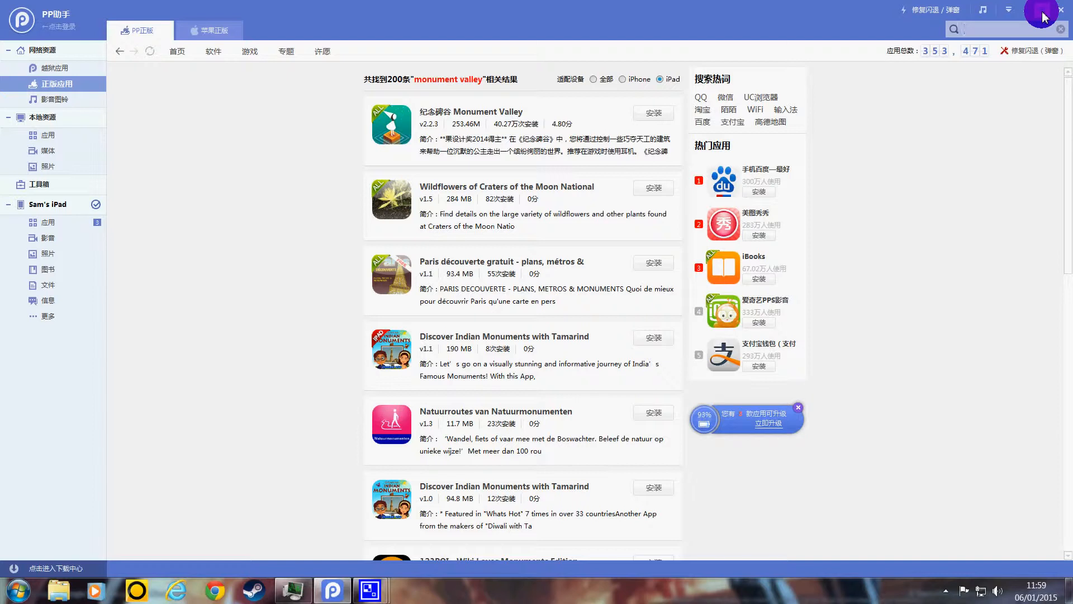
text(oni)
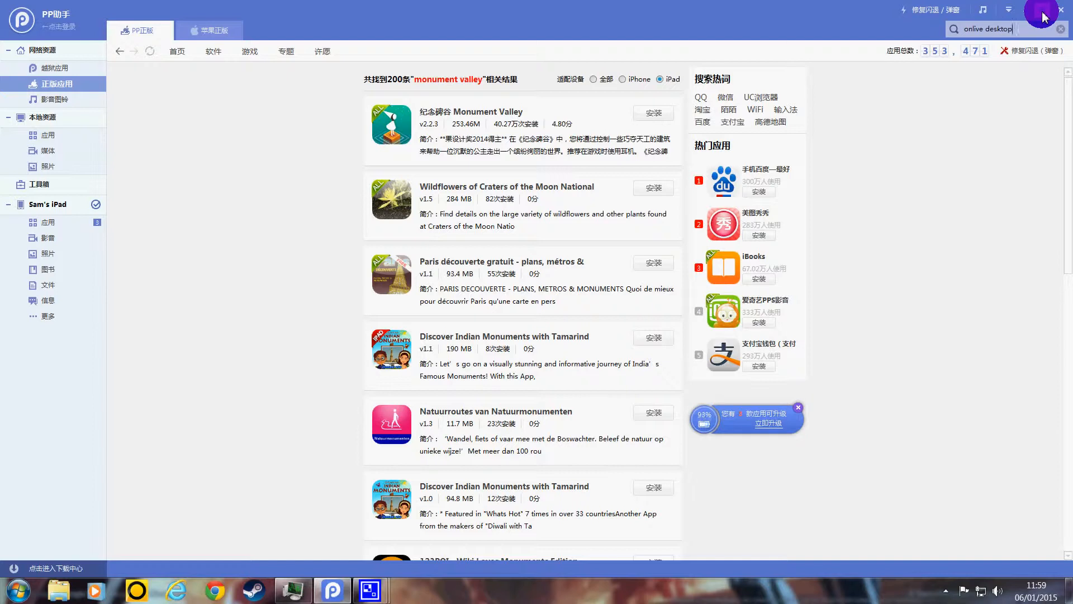
text(onlive desktop)
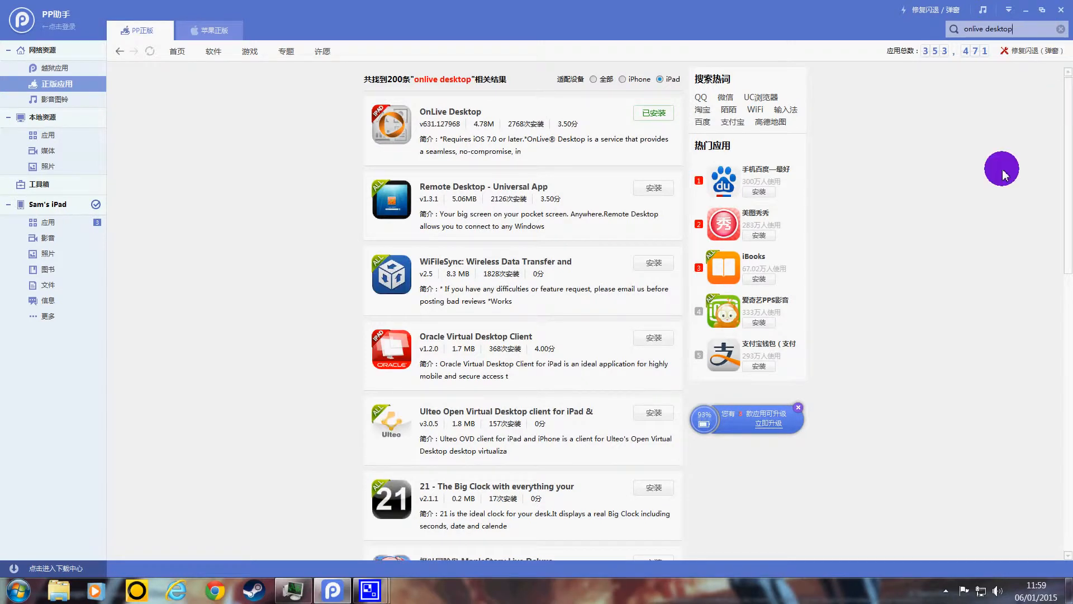
mouse_move(660, 113)
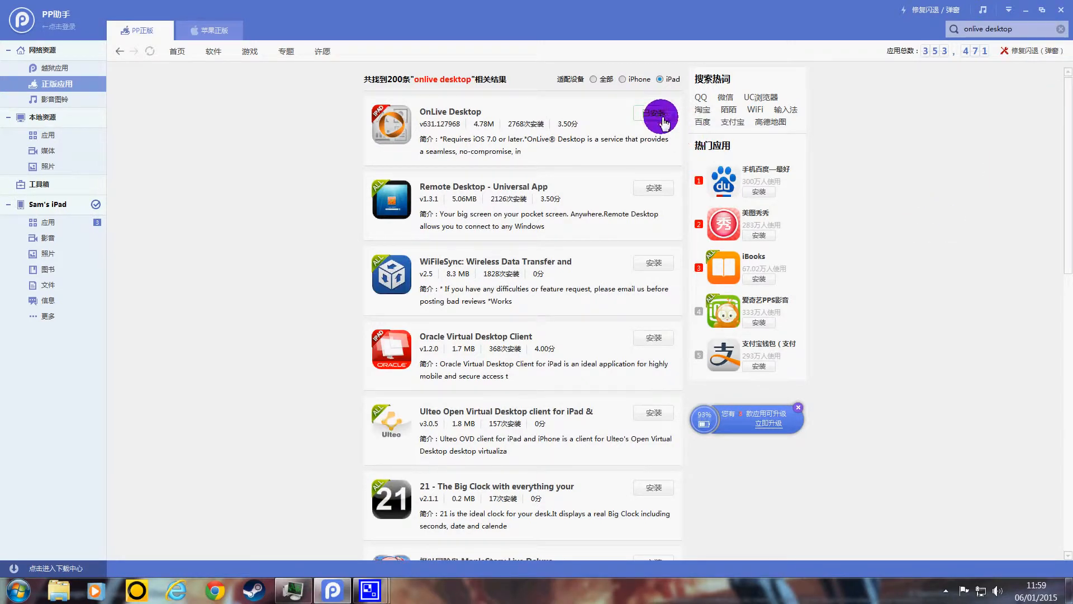
click(652, 113)
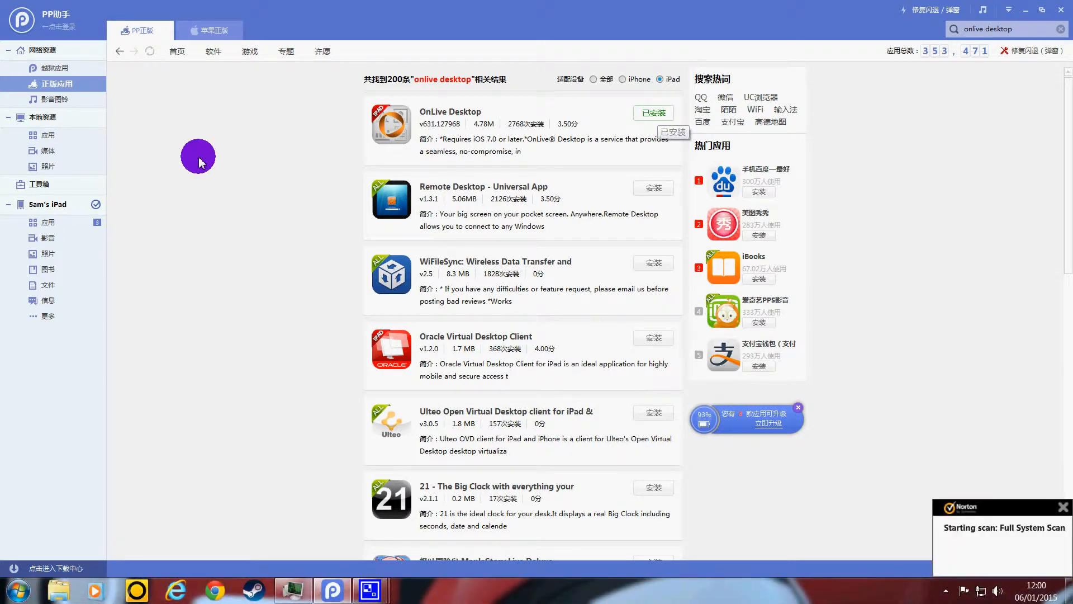
click(48, 135)
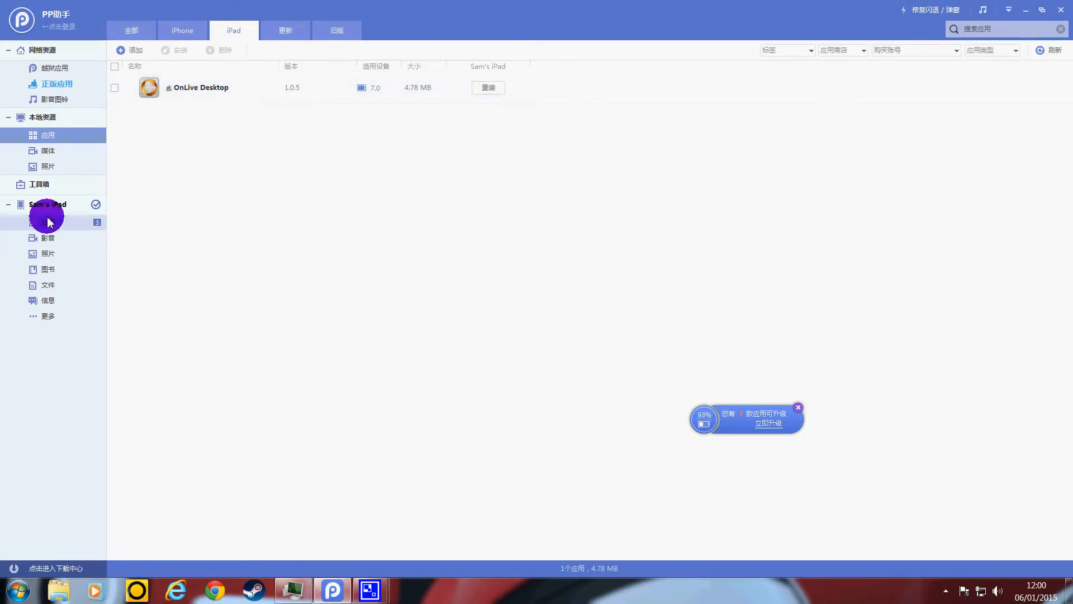
click(48, 222)
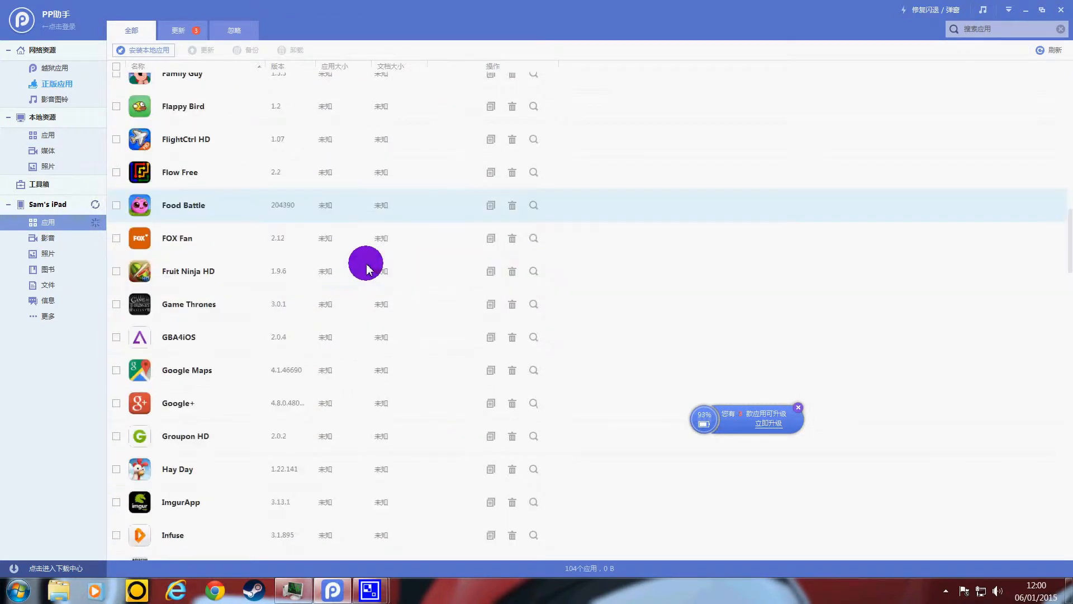
scroll(down, 3)
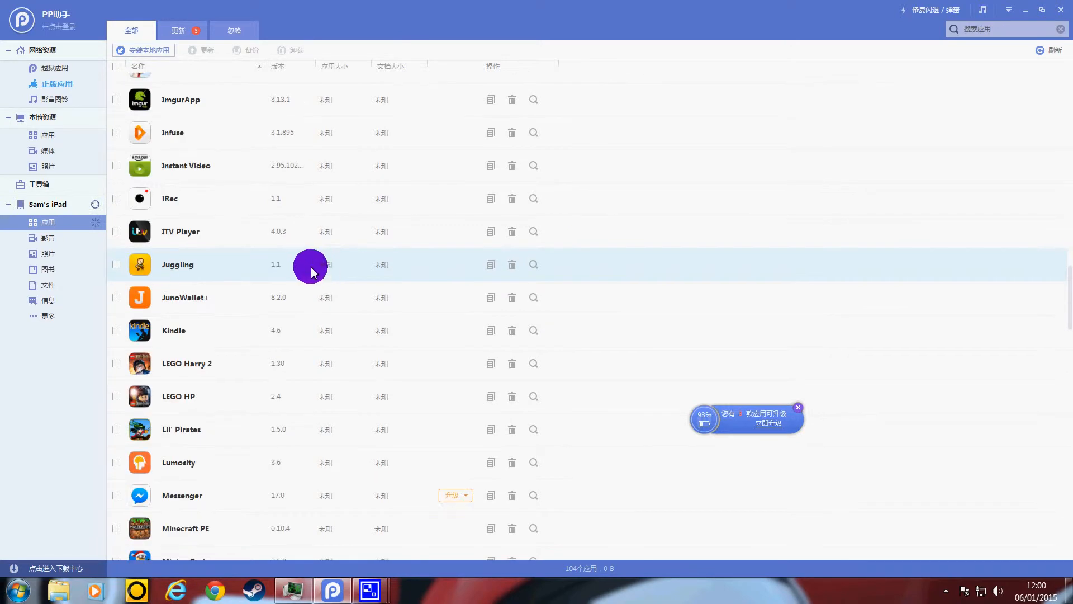
scroll(down, 3)
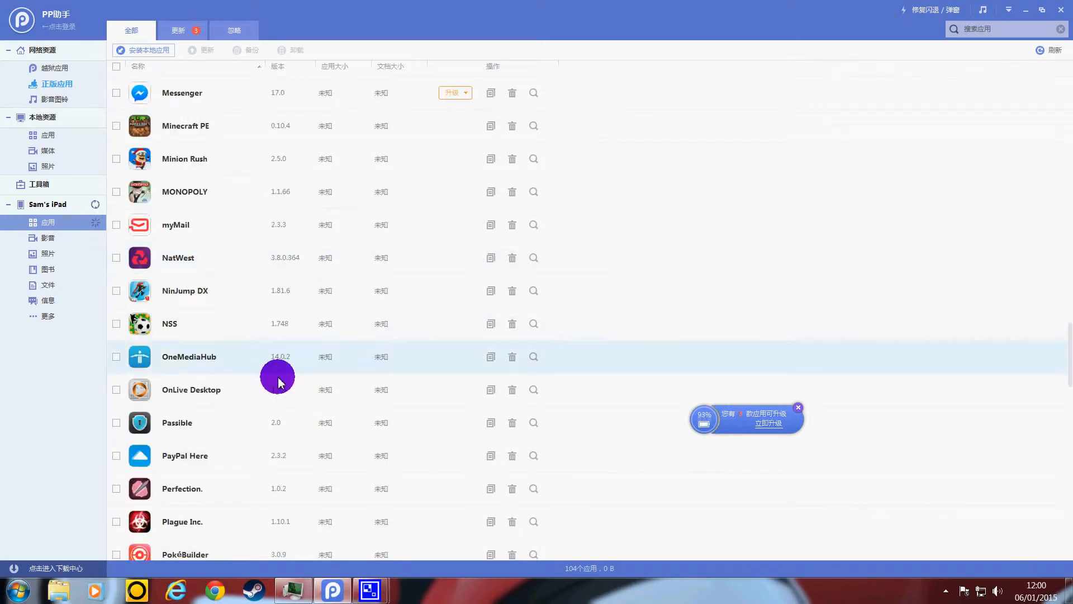
mouse_move(293, 382)
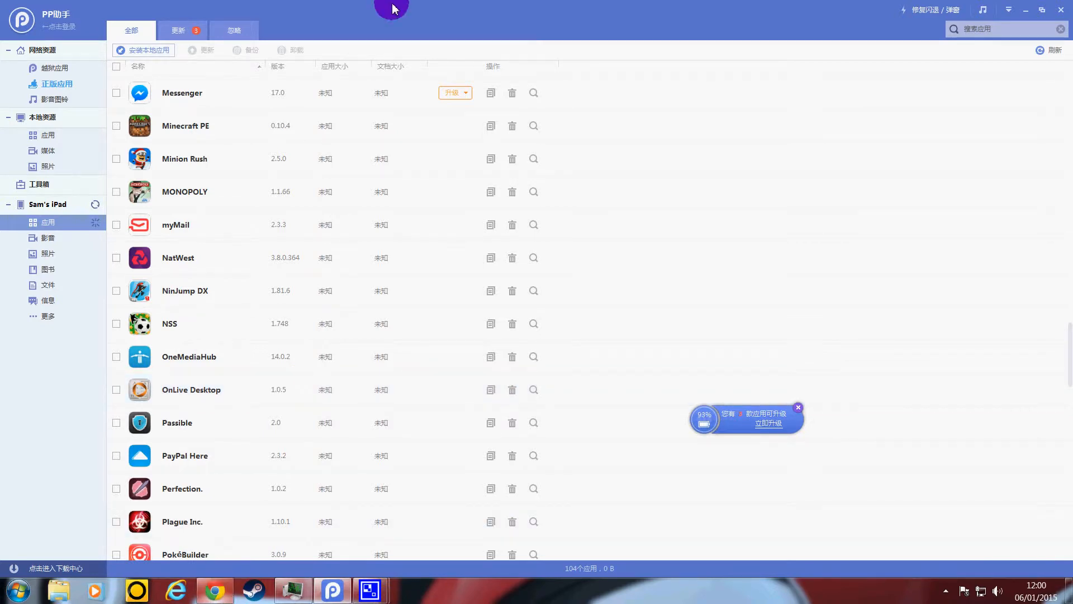
Step: Search Google in Chrome for 'onlive desktop' and open the OnLive Desktop result
click(214, 591)
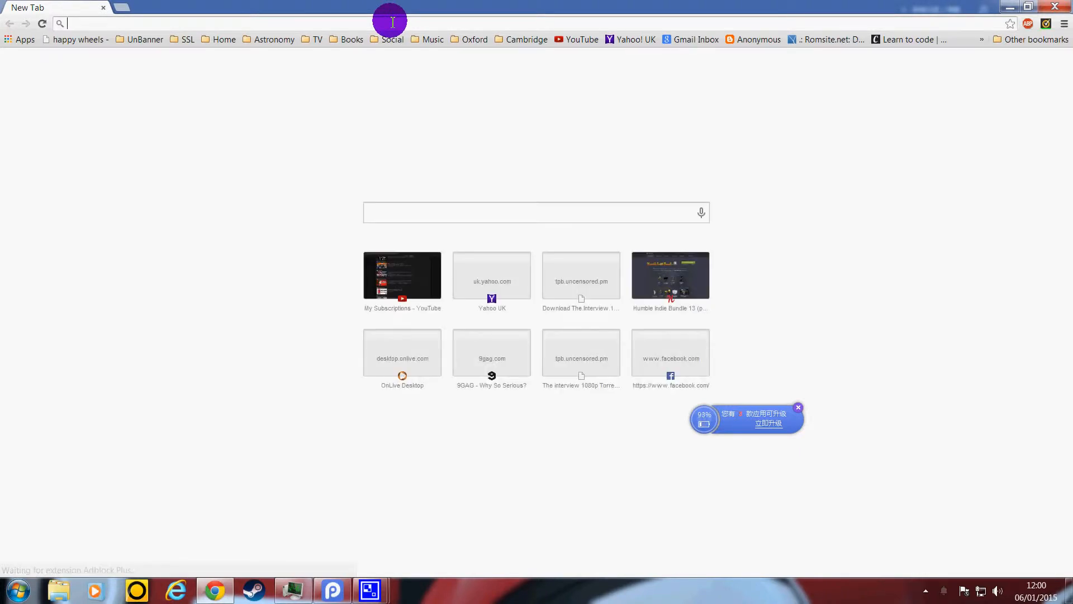
text(0o)
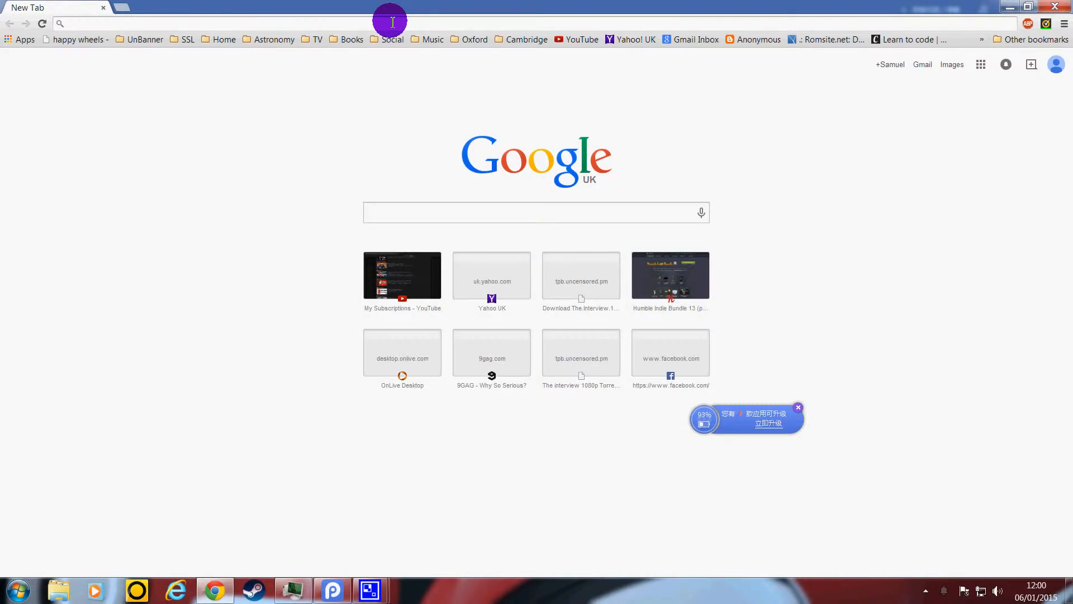
text(o)
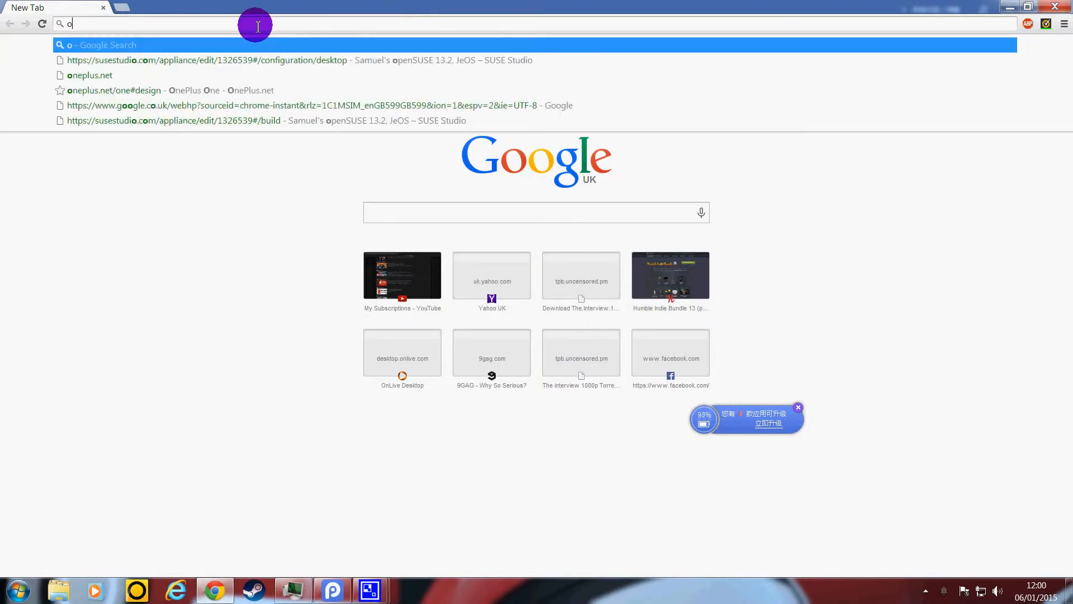
text(nlive4)
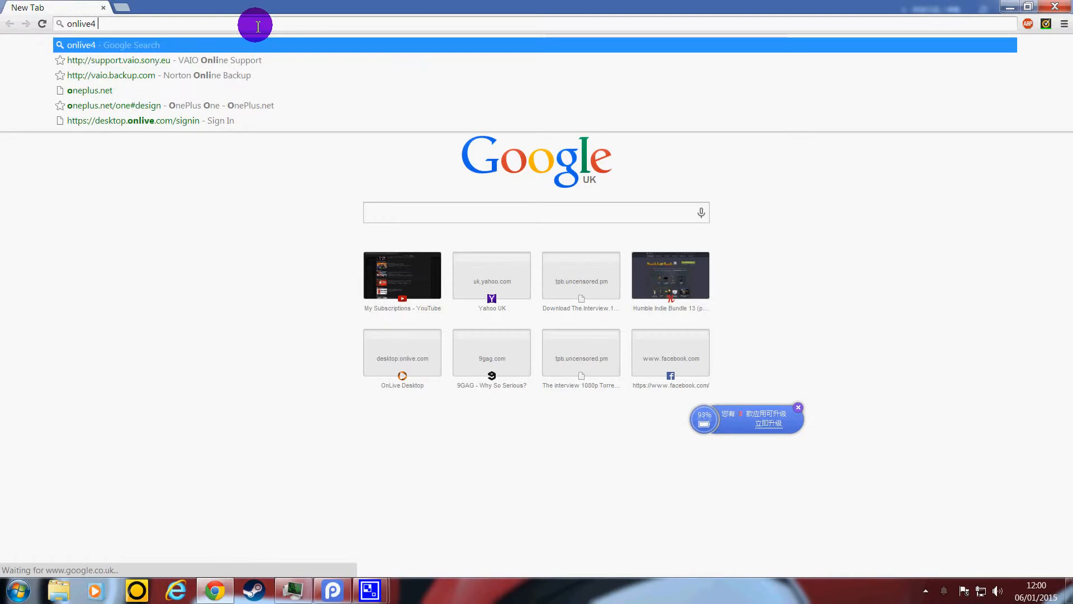
text(onlive desktop)
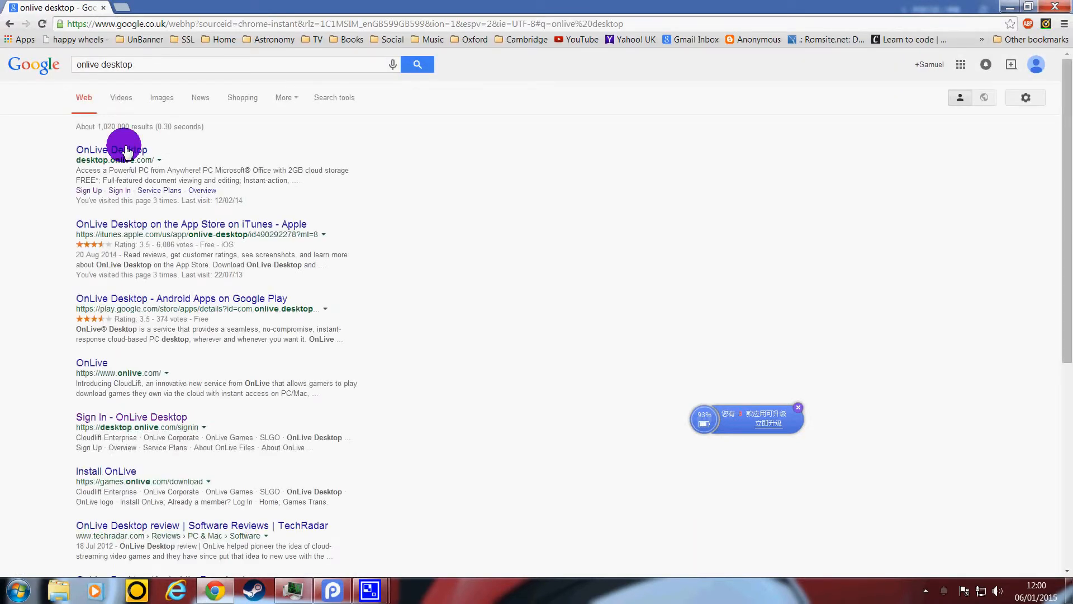
click(111, 150)
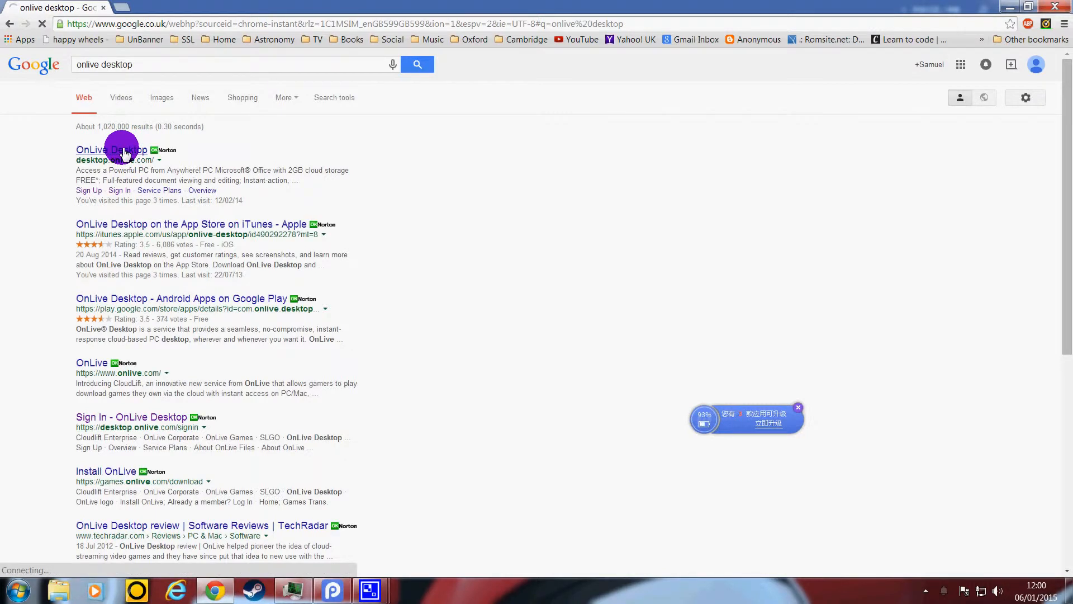
click(111, 149)
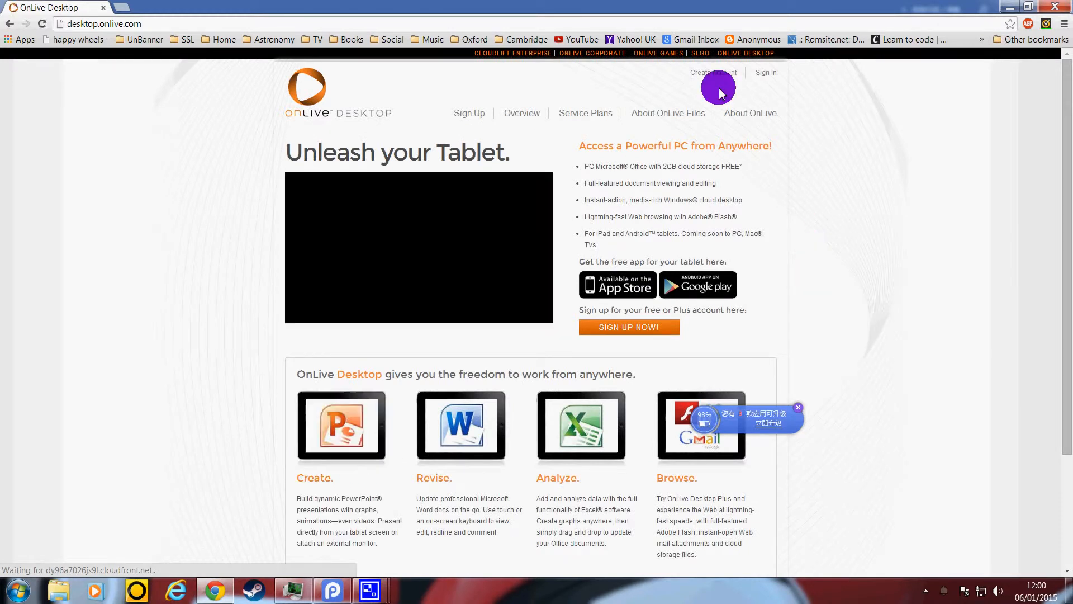
mouse_move(551, 66)
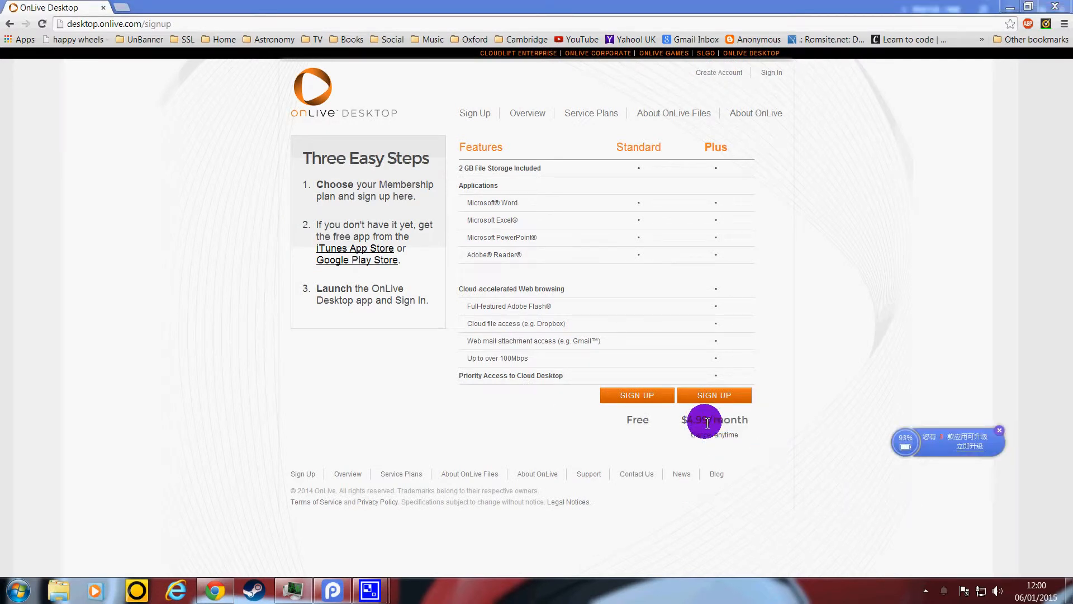
mouse_move(717, 290)
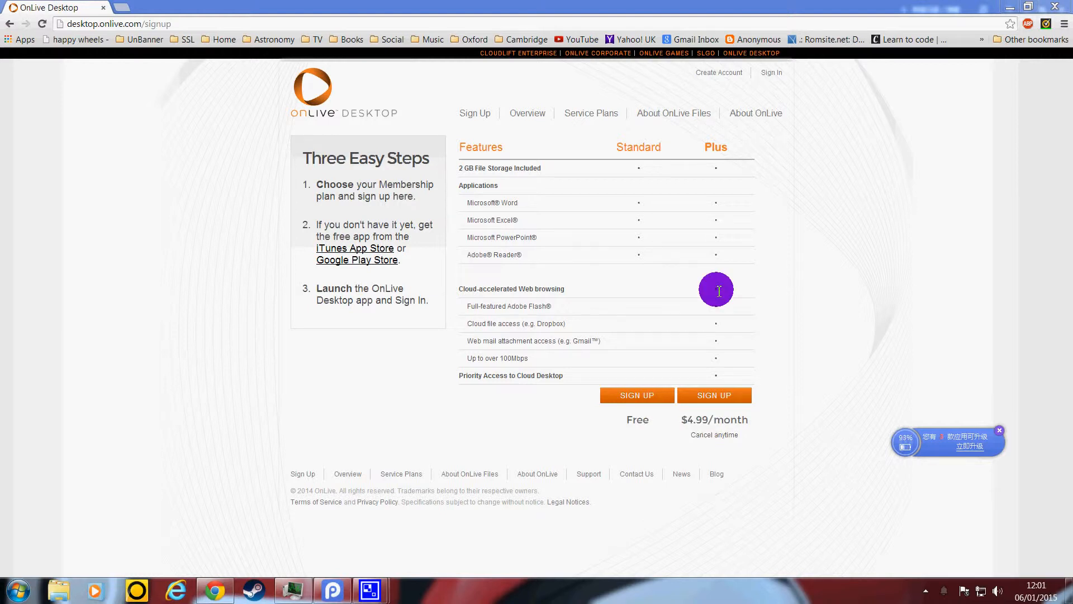
mouse_move(711, 315)
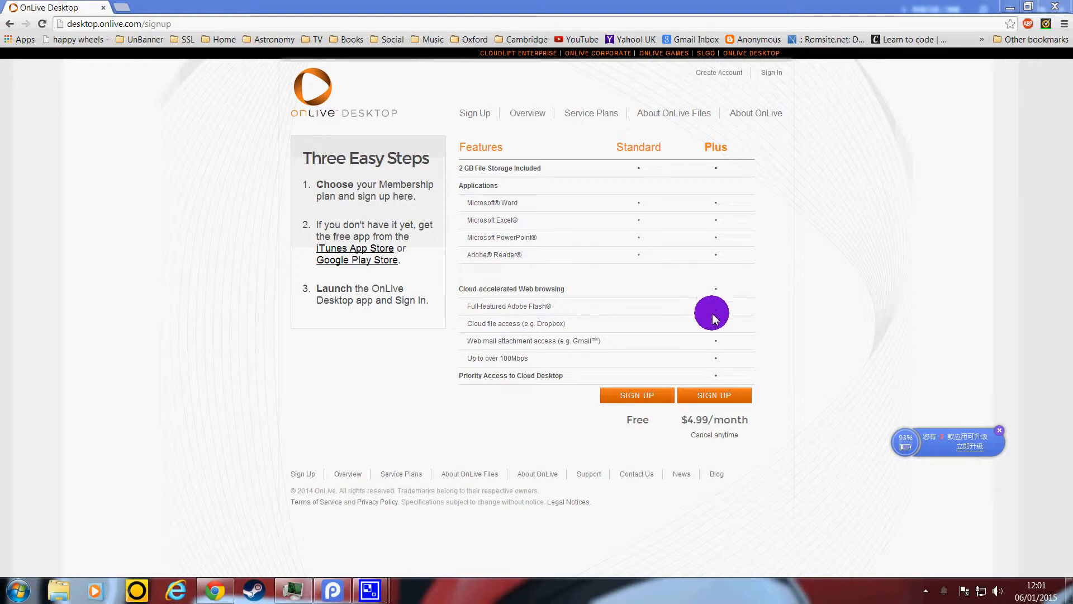
mouse_move(711, 353)
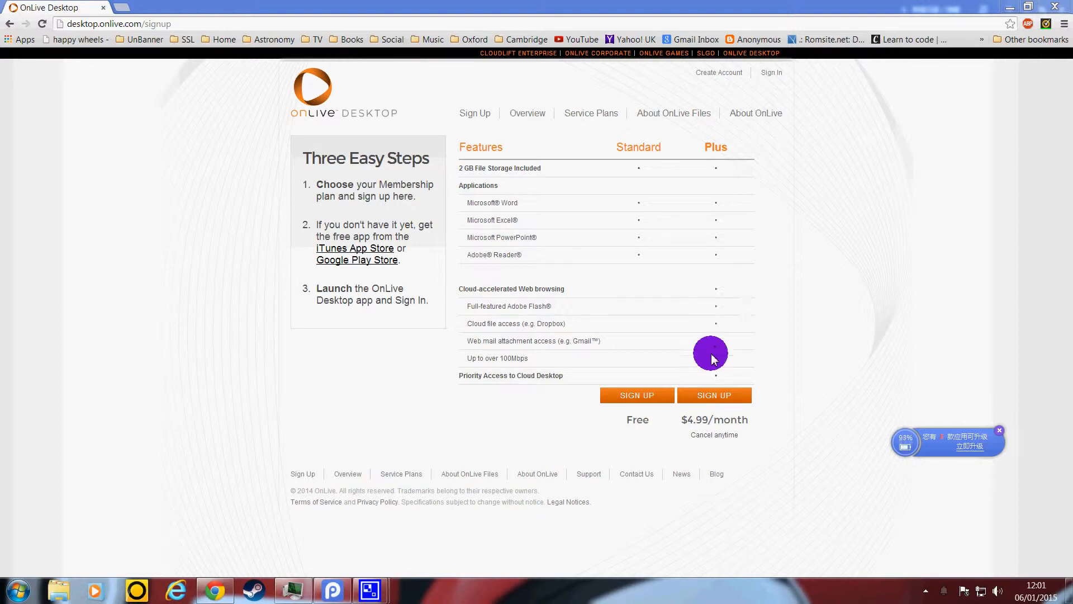
mouse_move(710, 360)
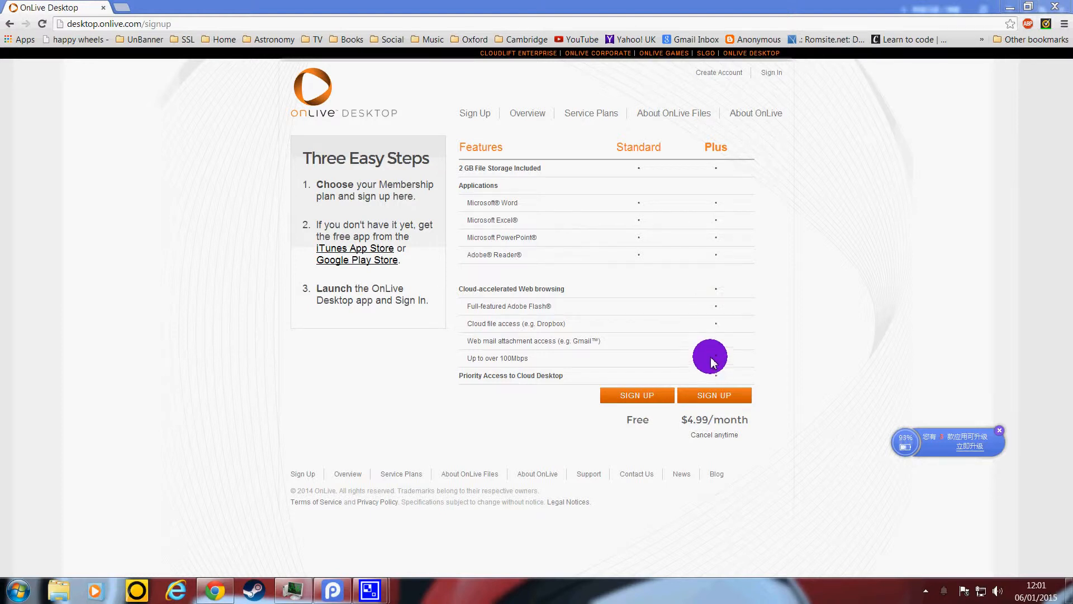
mouse_move(731, 322)
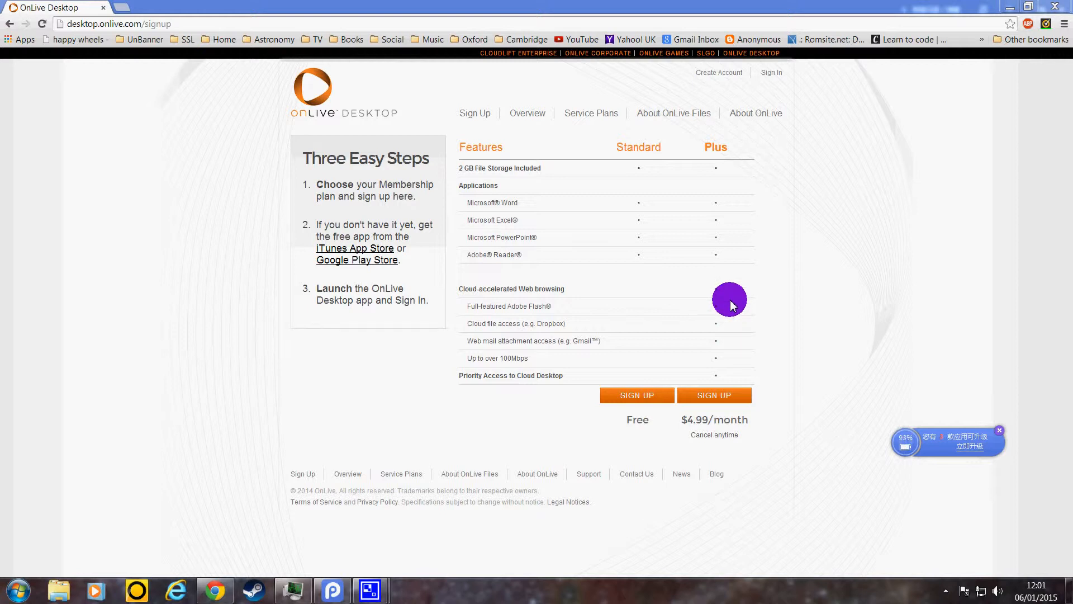
mouse_move(674, 396)
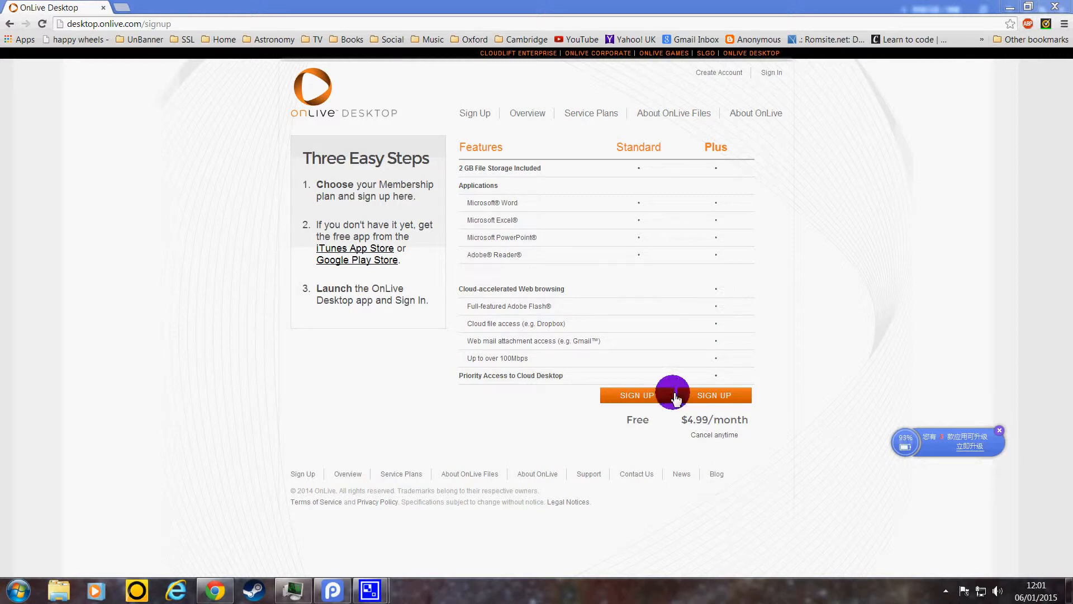
Step: Select SIGN UP for the free Standard plan in the plan comparison
click(630, 395)
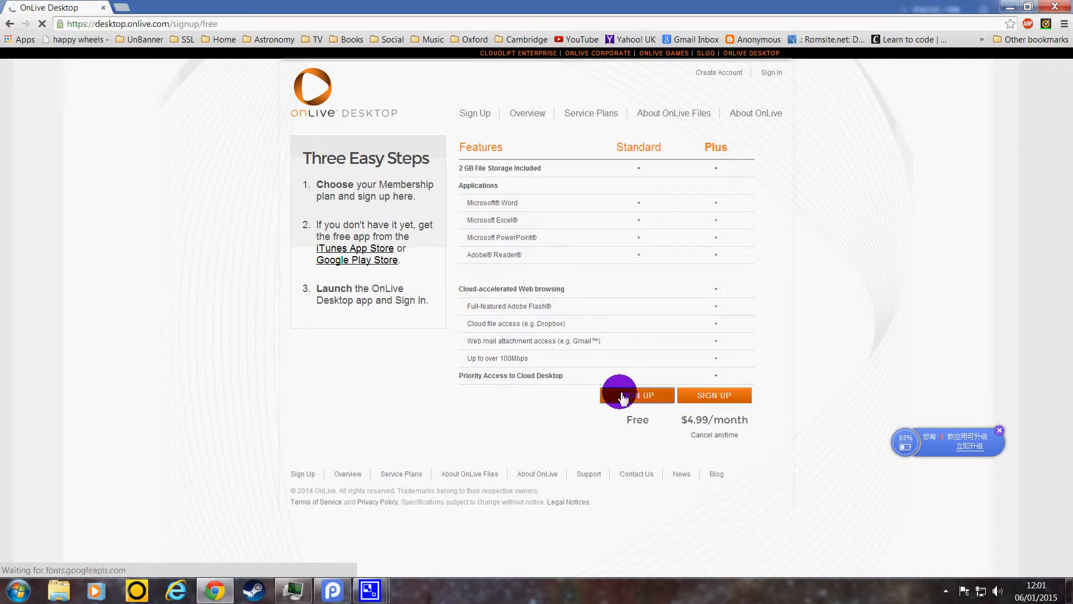
Step: Confirm the free Standard plan sign-up so the account form loads
click(637, 395)
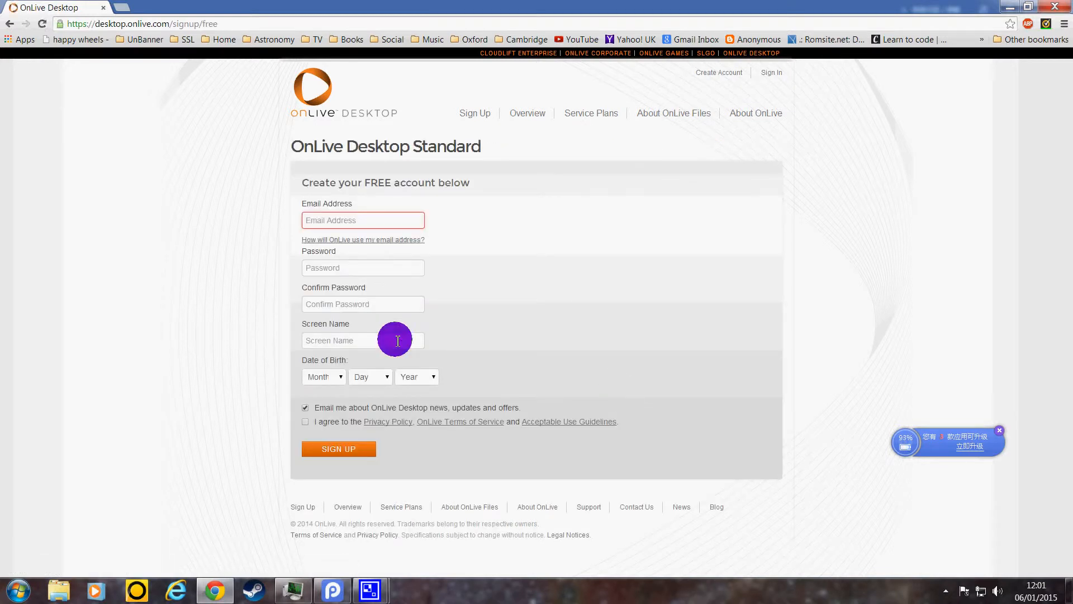
mouse_move(547, 309)
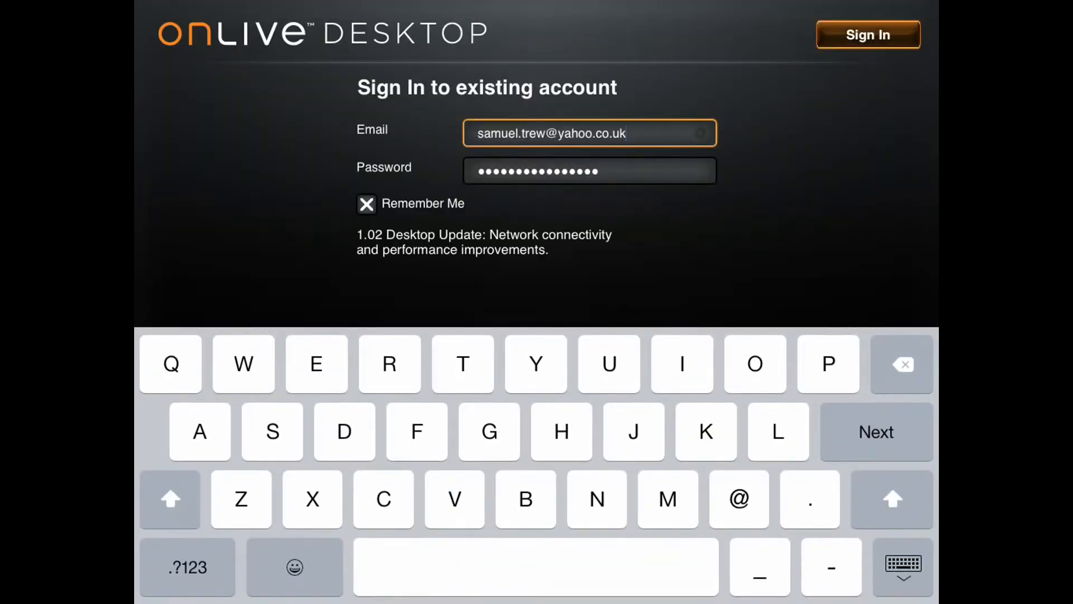
Step: Sign in to the OnLive Desktop account with the saved credentials
click(867, 34)
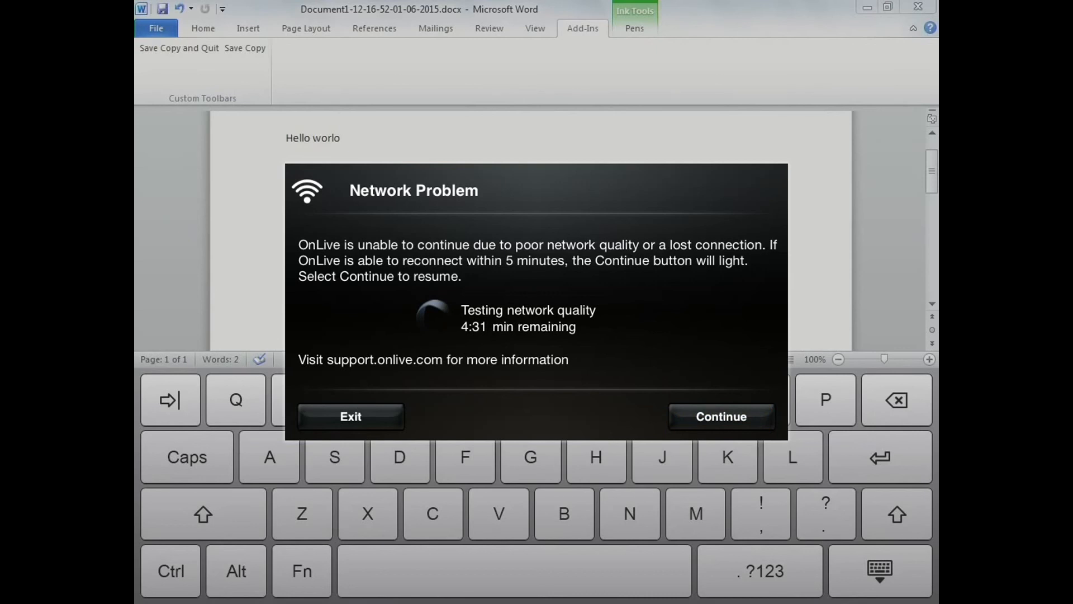
Step: Choose Continue on the Network Problem notice to resume the Word session
click(720, 416)
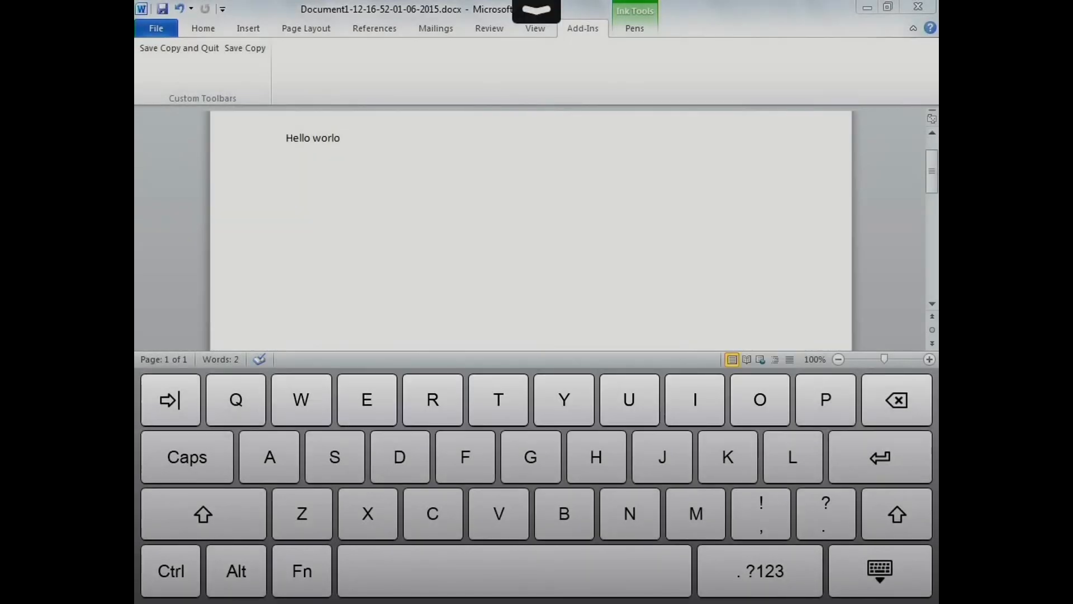